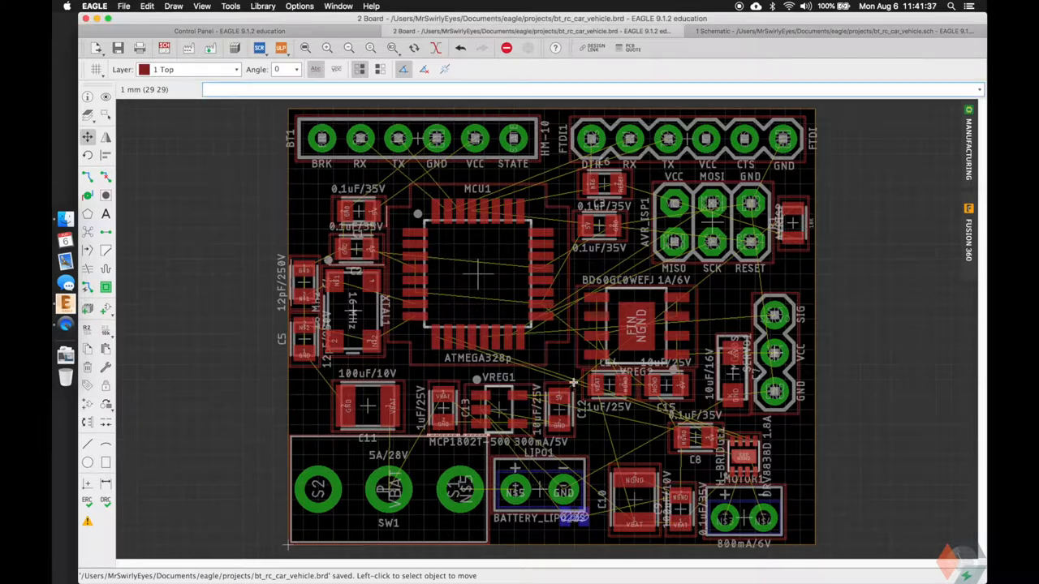
- Highlight nets with SHOW, then recalculate the airwires with RATSNEST around the MCU
type("show")
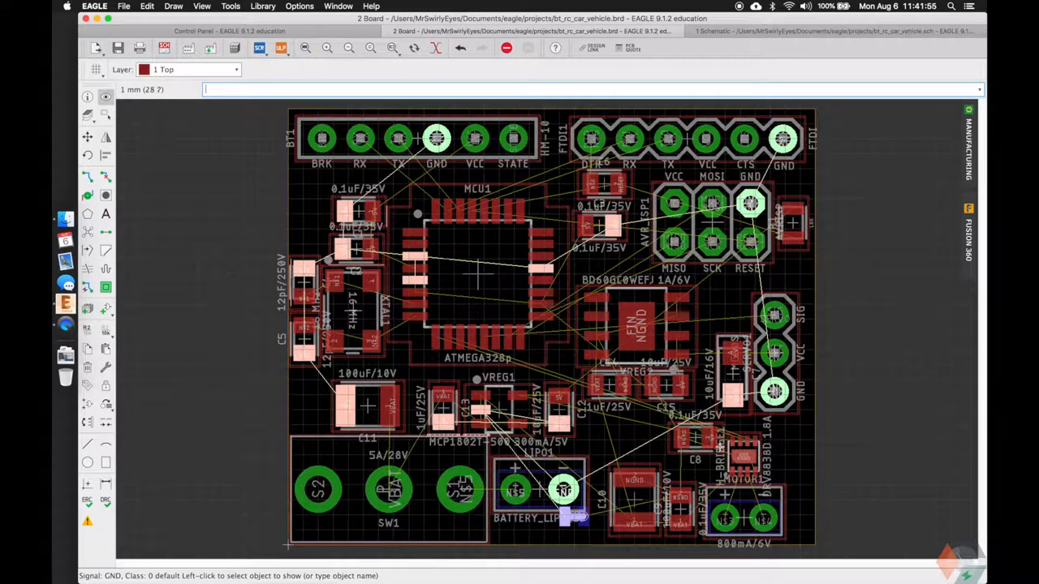
type("show")
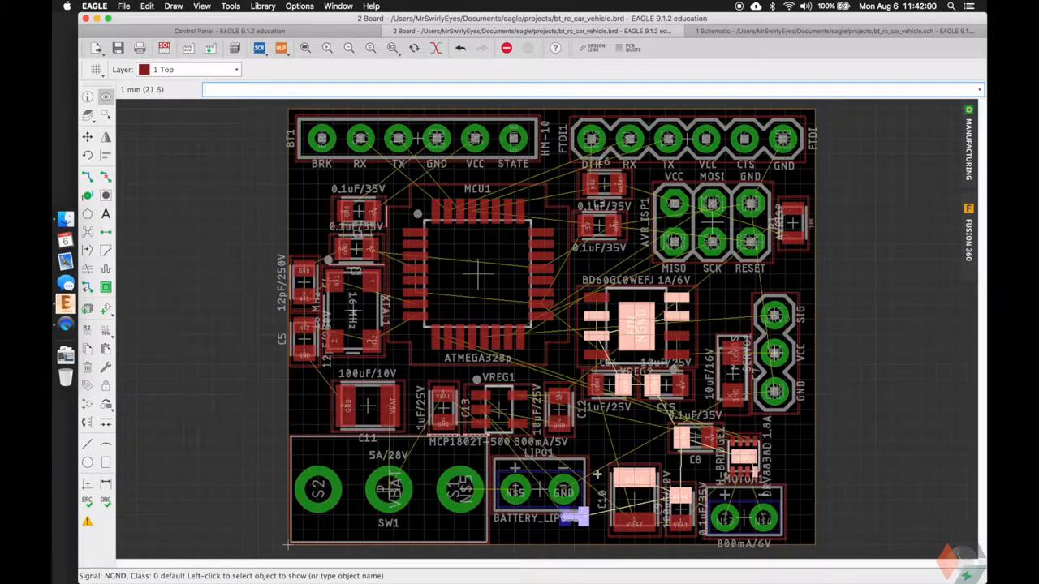
mouse_move(582, 341)
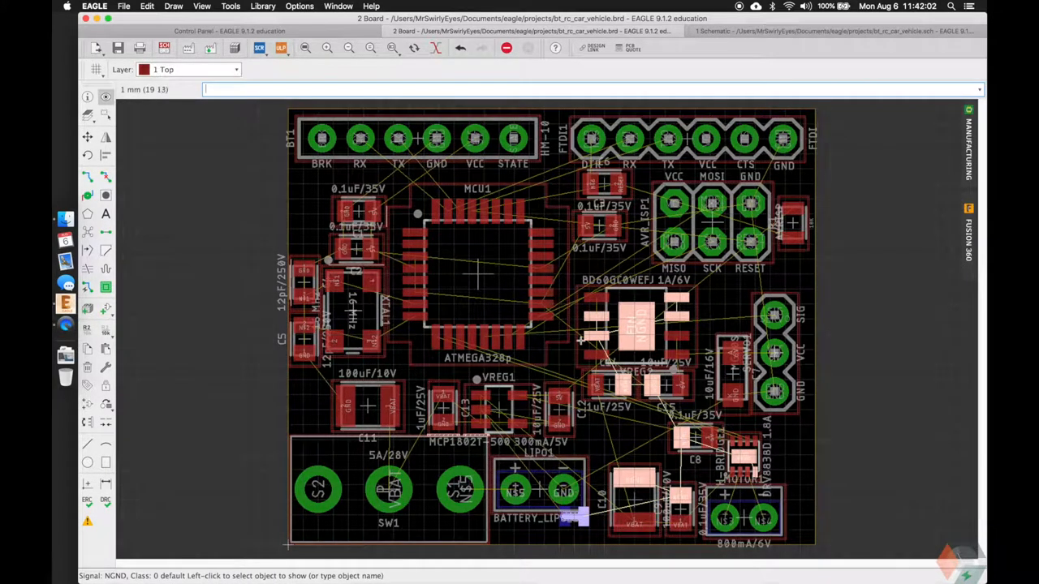
mouse_move(698, 321)
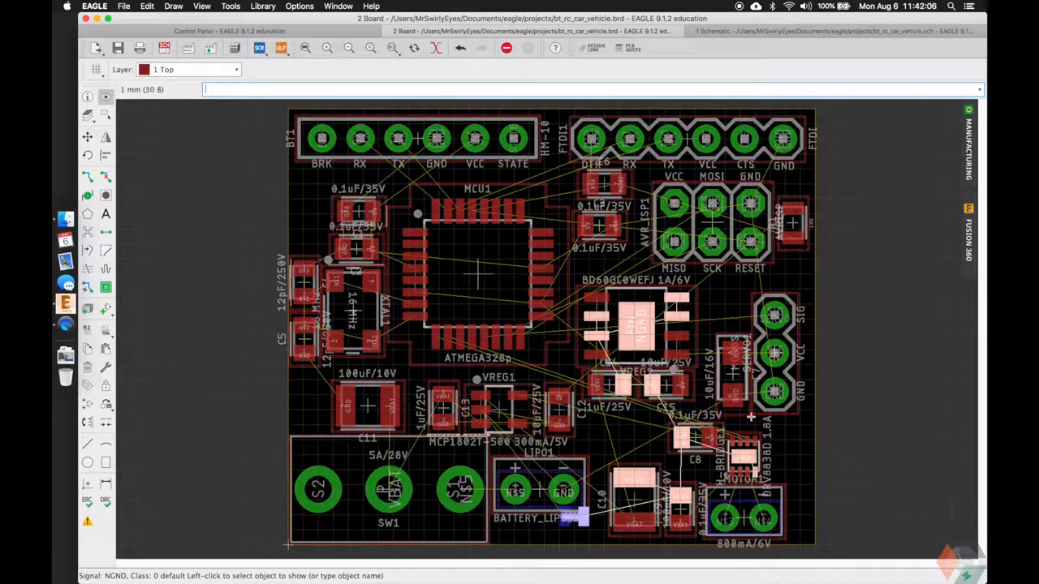
mouse_move(576, 336)
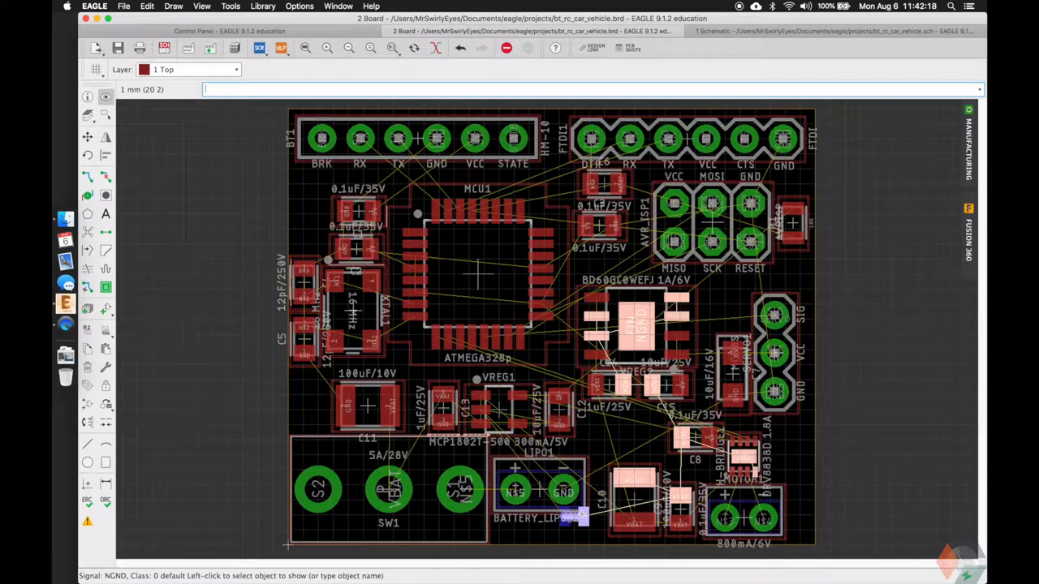
mouse_move(587, 293)
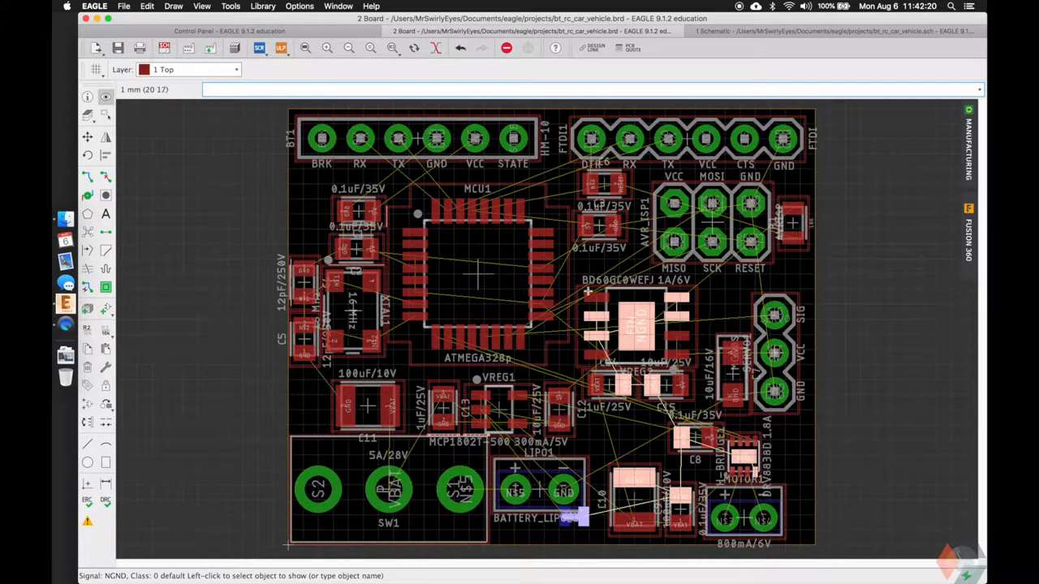
mouse_move(899, 539)
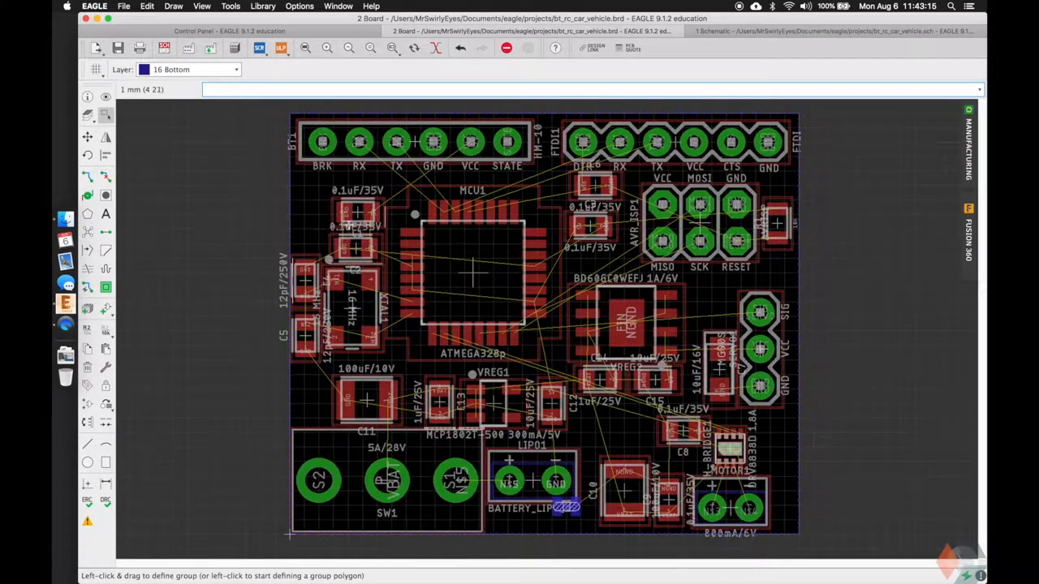
mouse_move(388, 186)
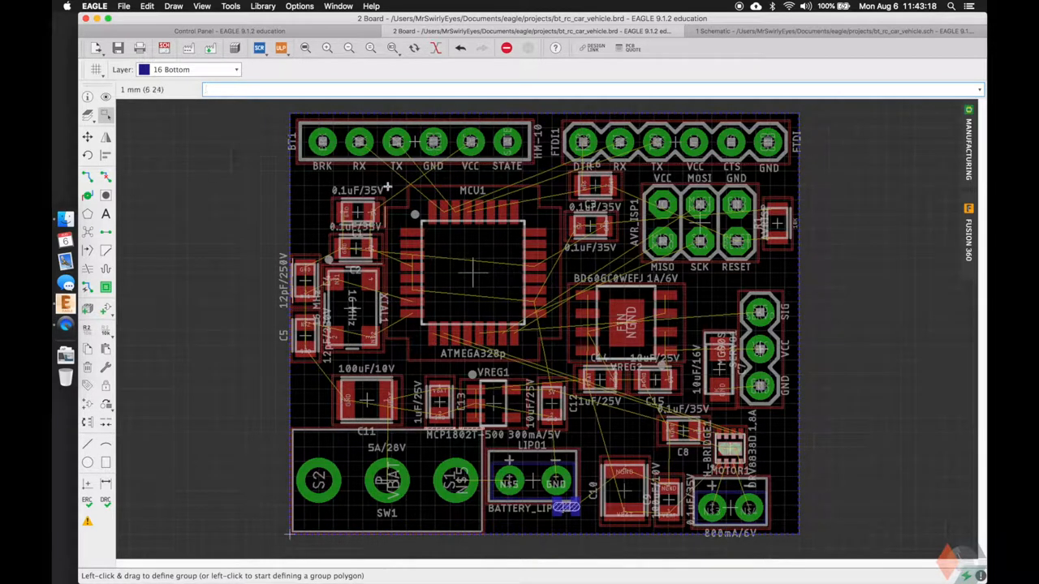
type("copy")
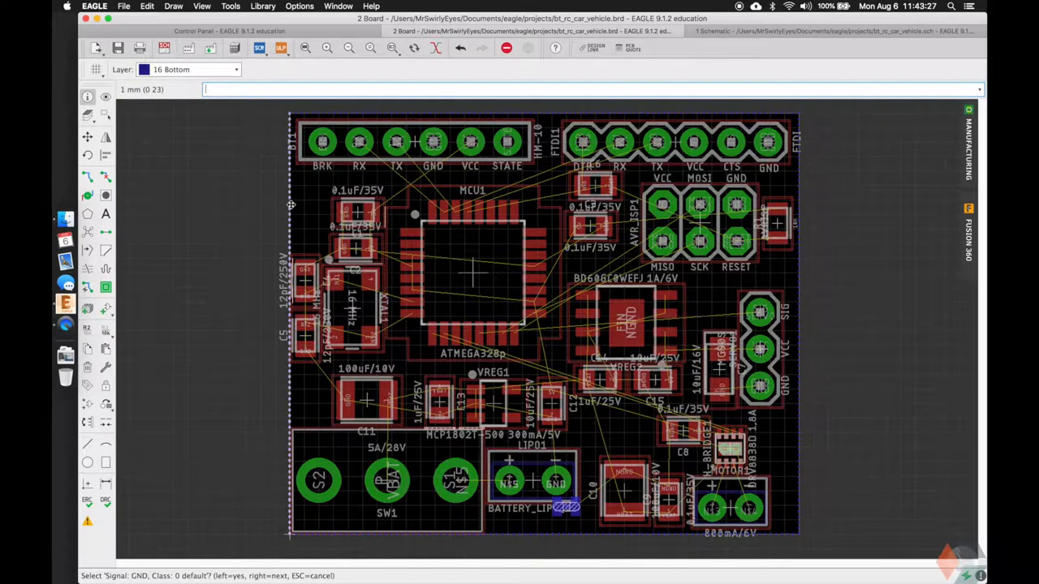
type("ratsnest")
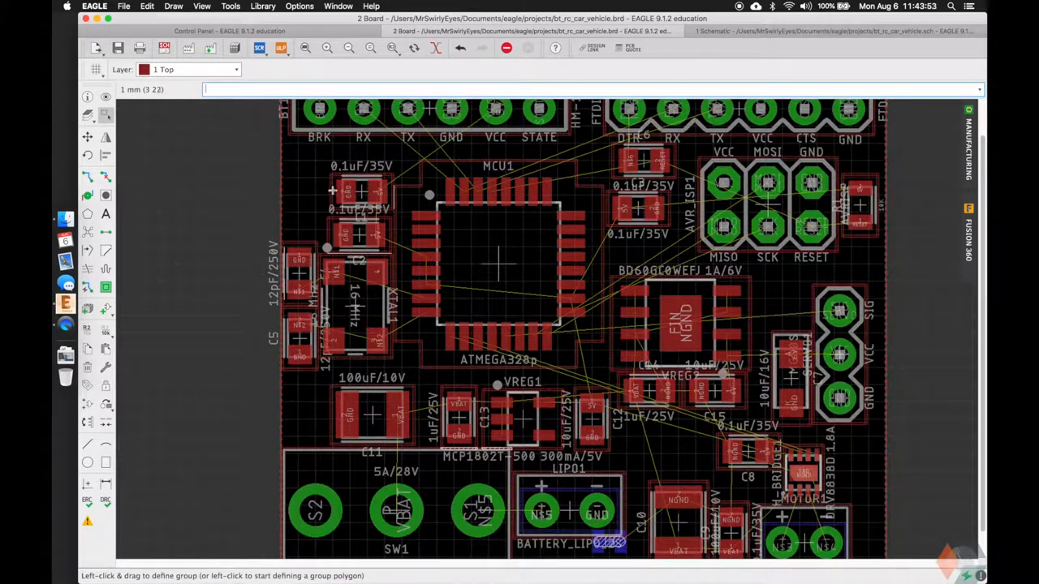
mouse_move(462, 122)
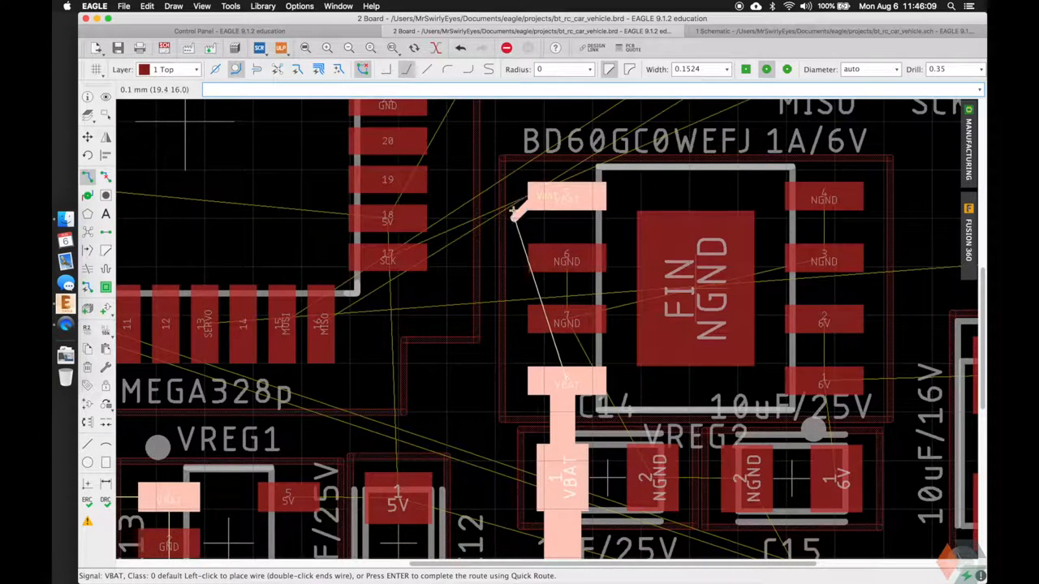
- Bend the wide VBAT trace near C11 on its way from SW1 toward VREG1 and VREG2
left_click(516, 308)
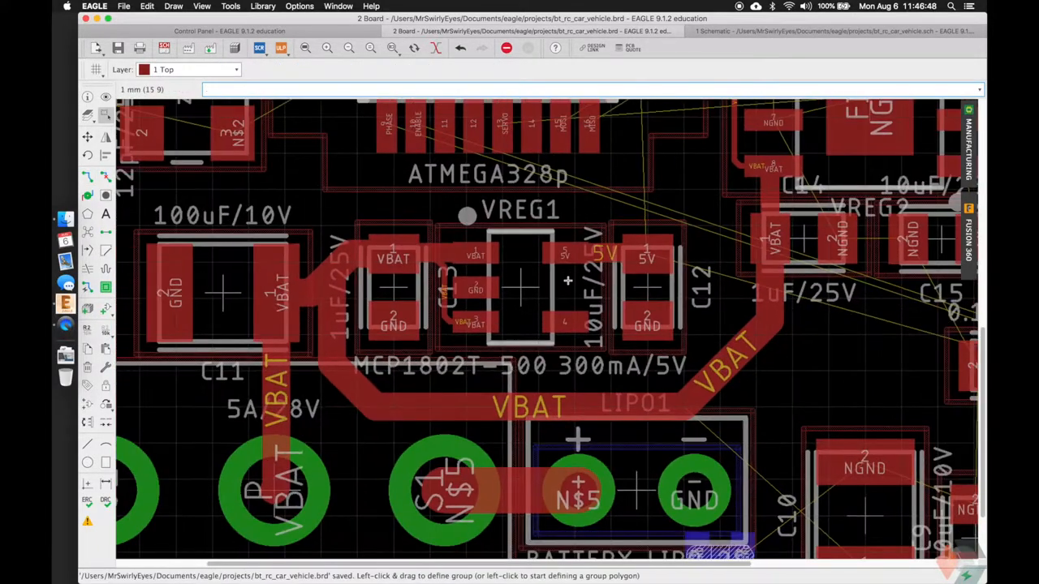
type("module")
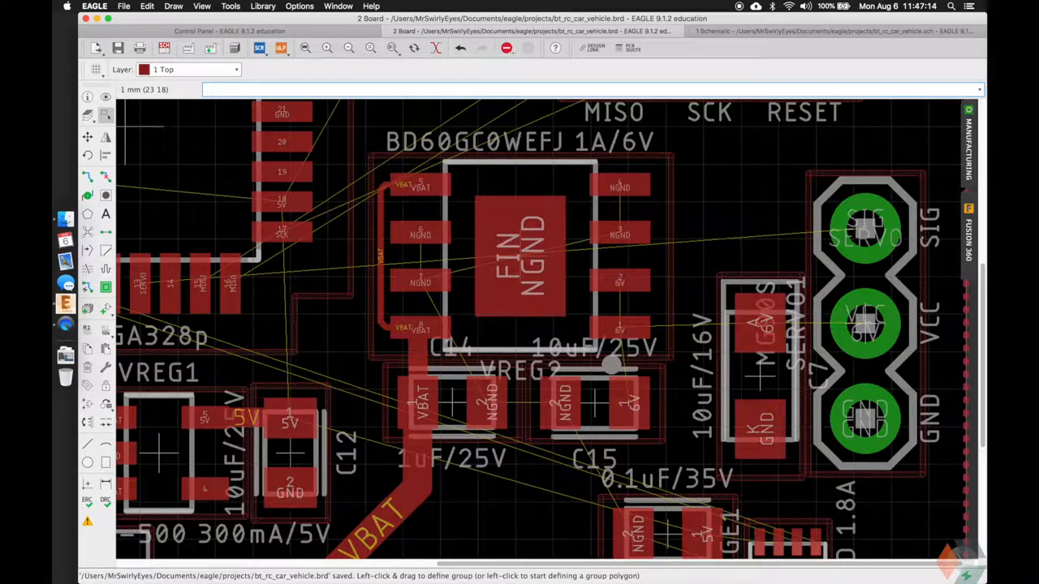
mouse_move(429, 483)
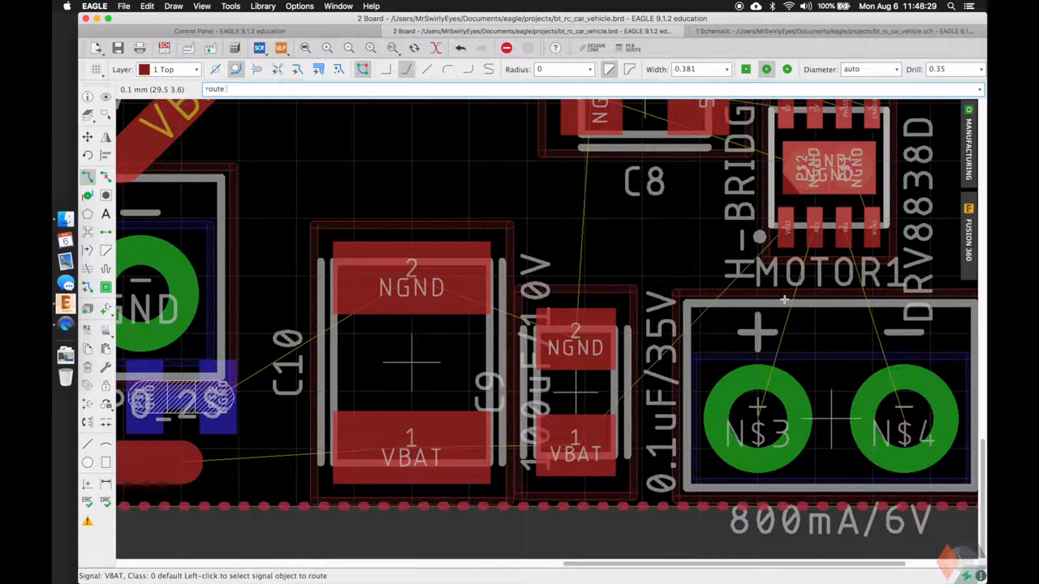
- Rotate the H-BRIDGE1 group into place and run the 0.762 mm VBAT trace from C10 toward the battery
left_click(759, 276)
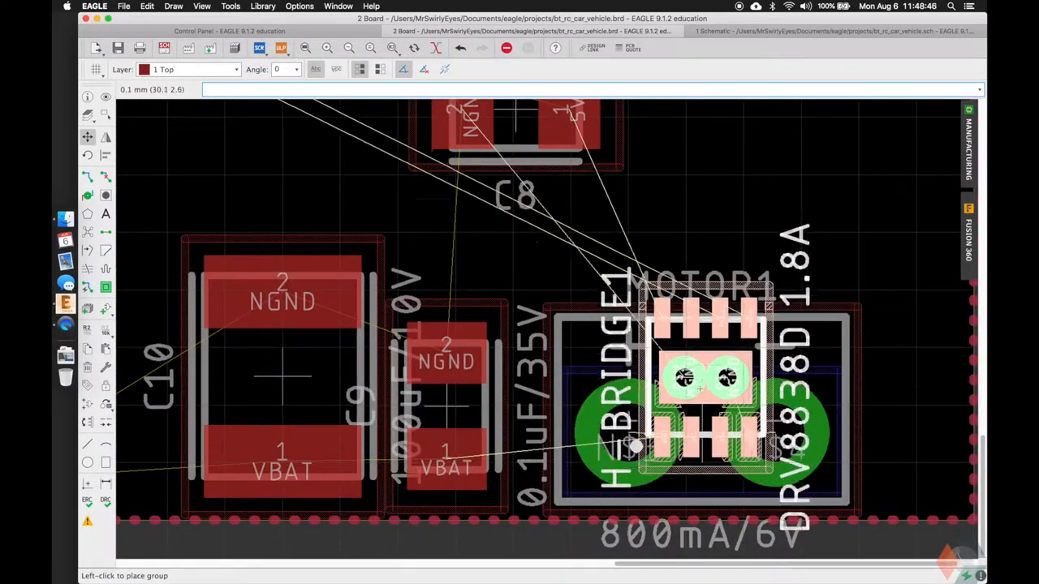
right_click(682, 414)
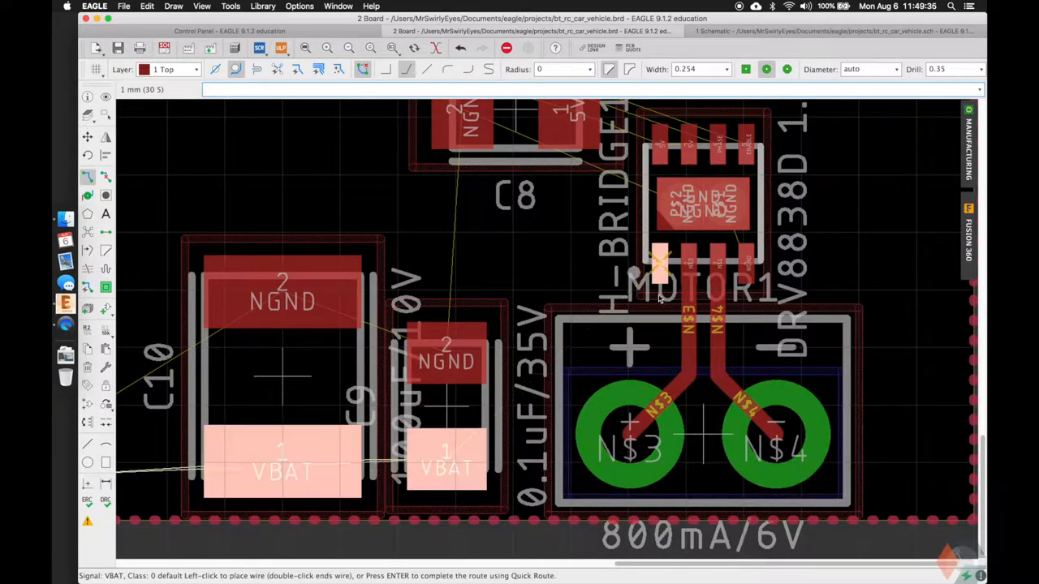
left_click(447, 458)
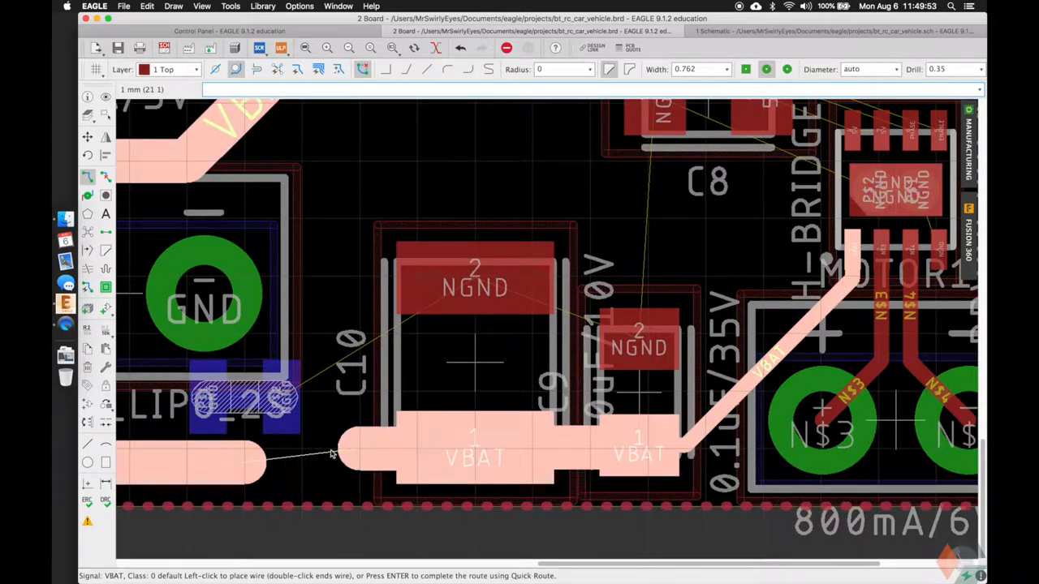
left_click(259, 463)
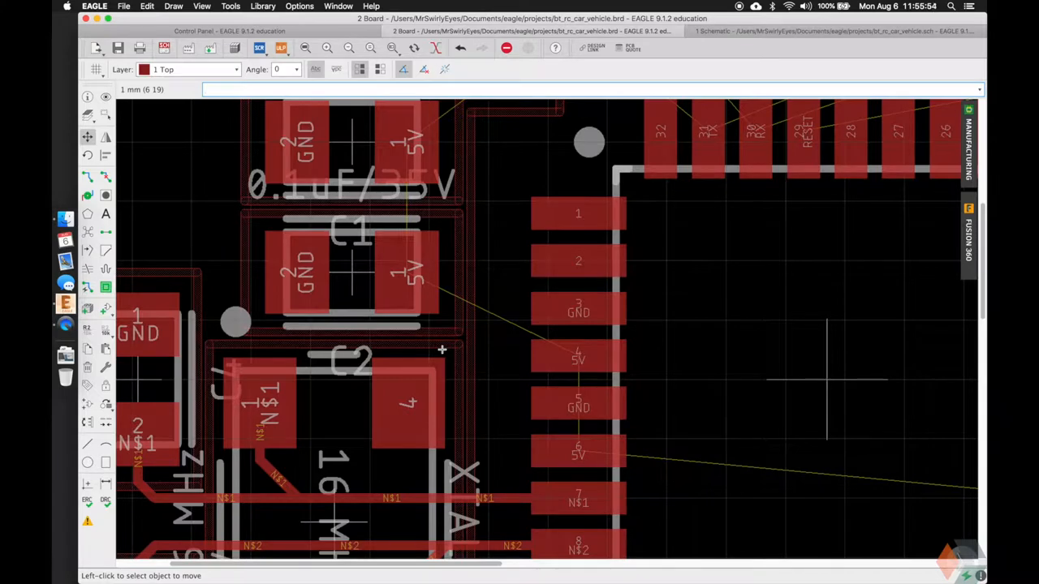
- Zoom out to see C1, C2 and the 16 MHz crystal packed against MCU1
scroll("down", 3)
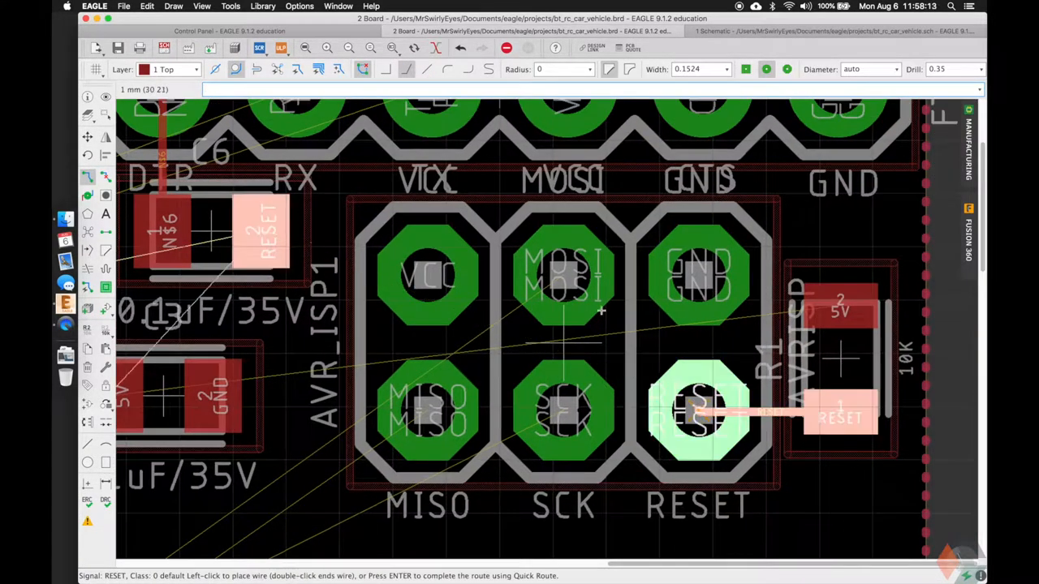
- Finish the 0.1524 mm RESET trace between R1 and the AVR_ISP1 RESET pad
left_click(268, 227)
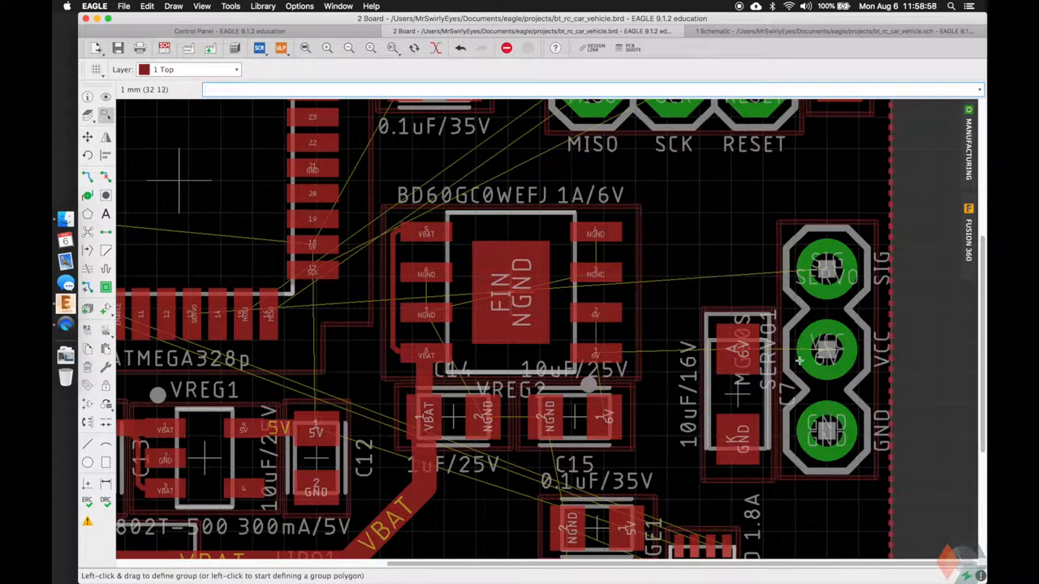
mouse_move(798, 360)
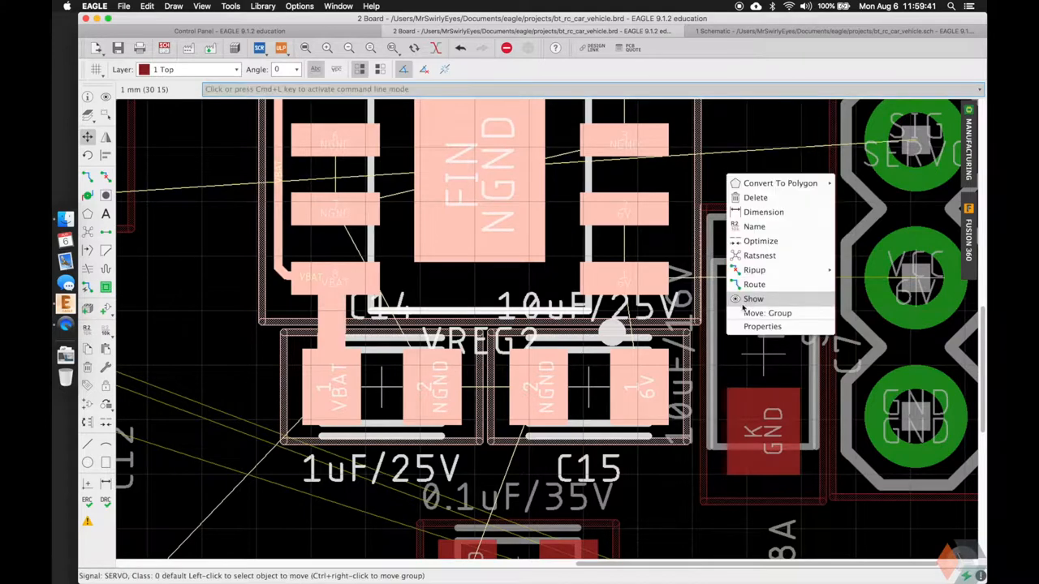
- Move the grouped BD60GC0WEFJ regulator and its capacitors to their new position
left_click(766, 312)
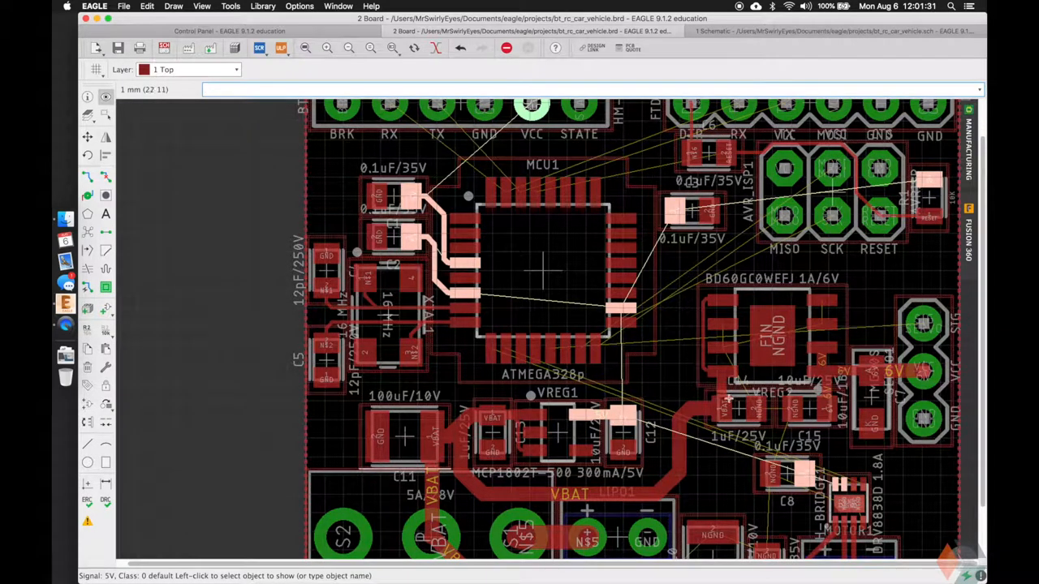
mouse_move(738, 406)
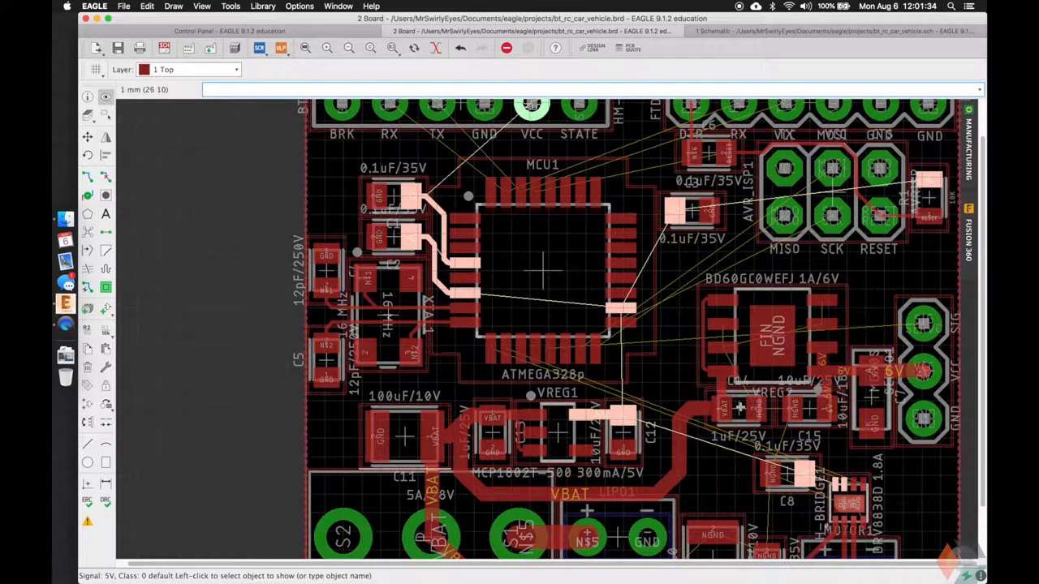
mouse_move(669, 396)
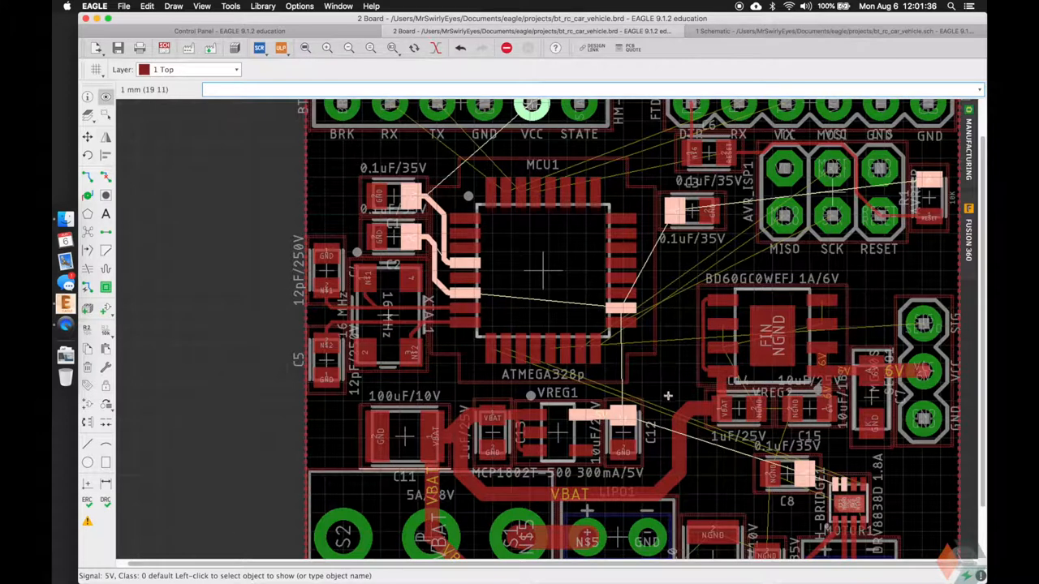
mouse_move(565, 352)
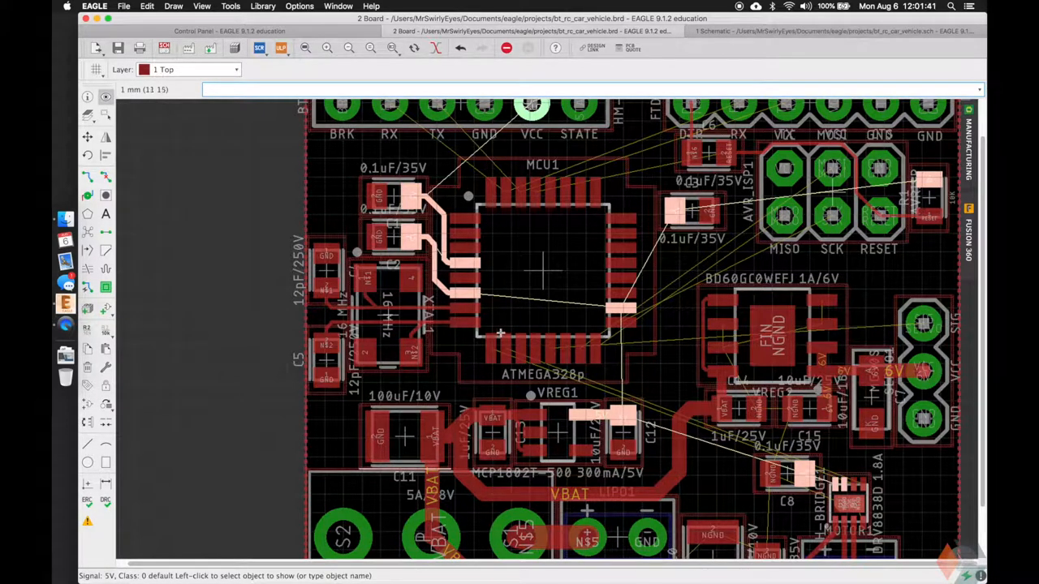
mouse_move(653, 364)
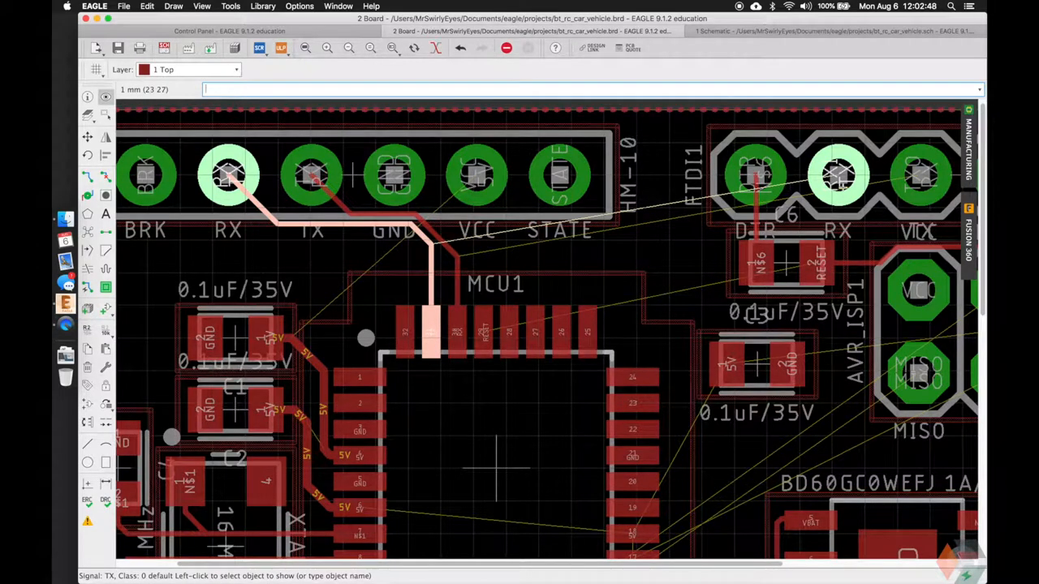
- Highlight the RX net and then the RESET net with 'show RX' and 'show RES'
type("show RX")
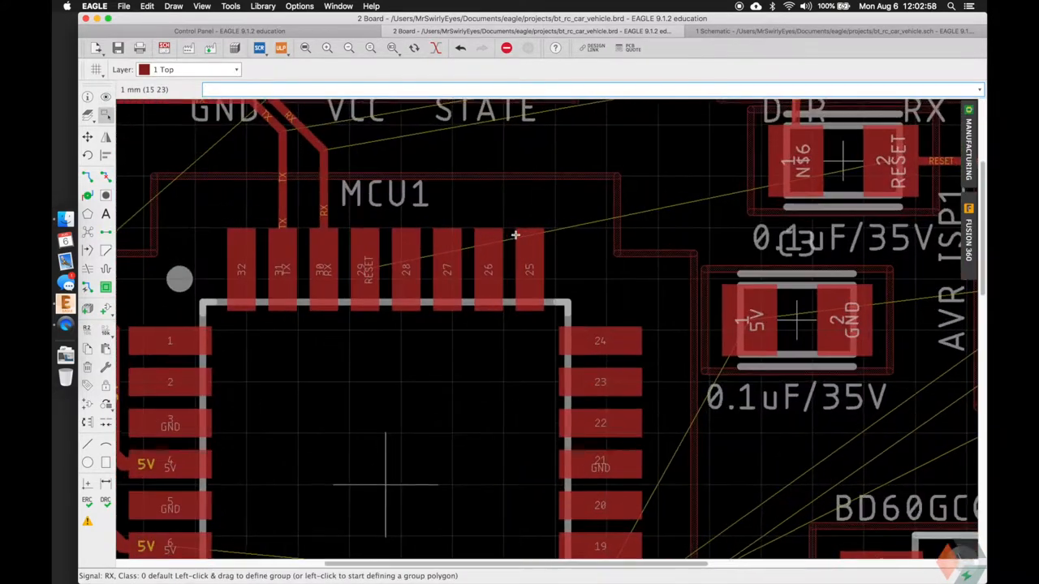
type("show RES")
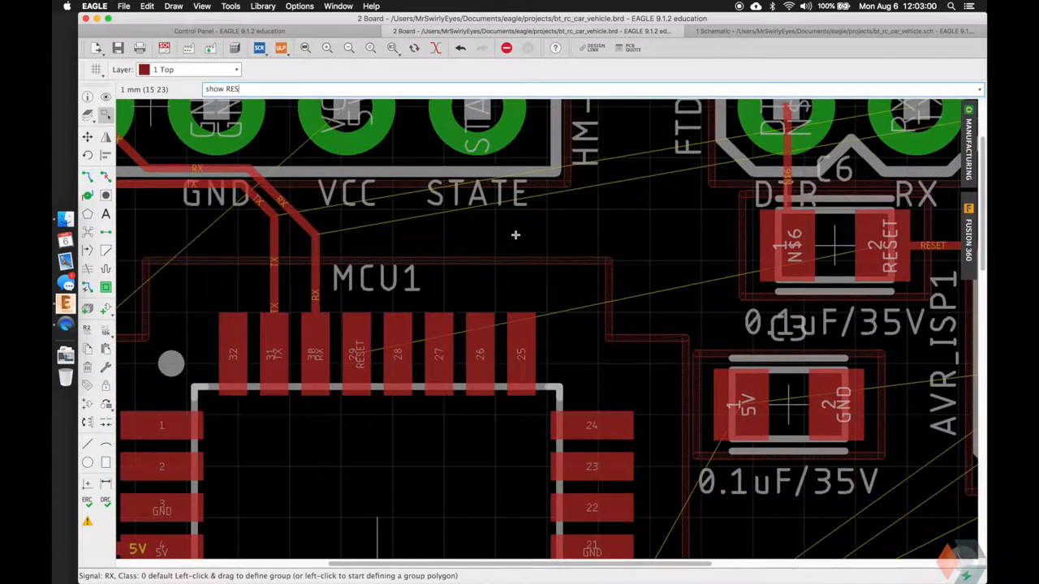